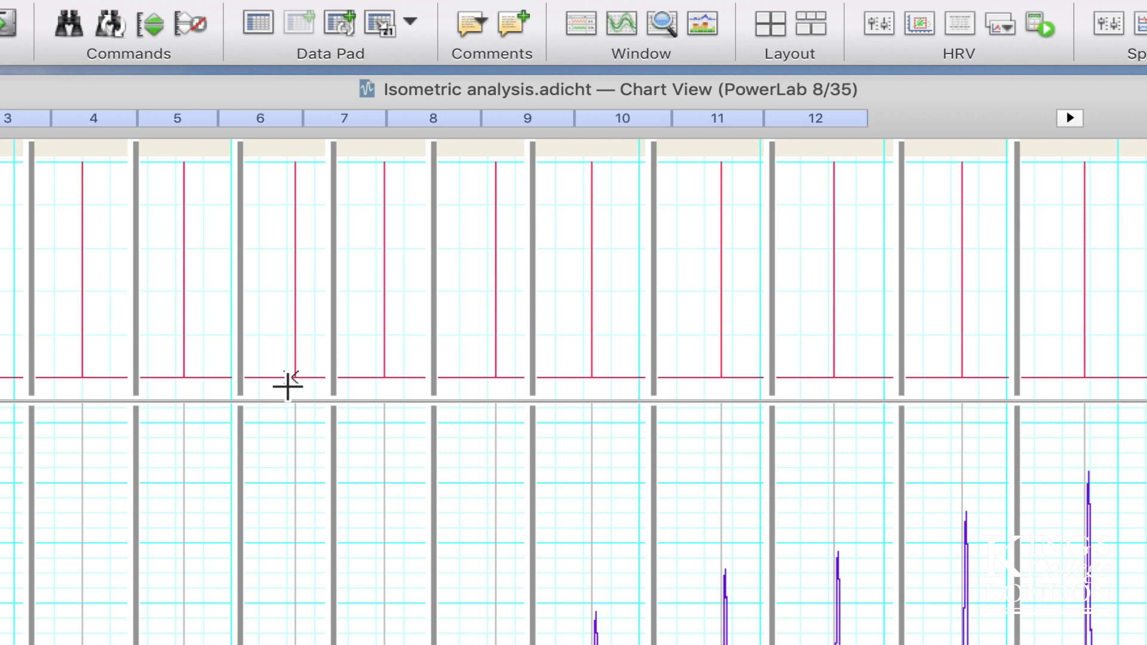
pyautogui.moveTo(298, 392)
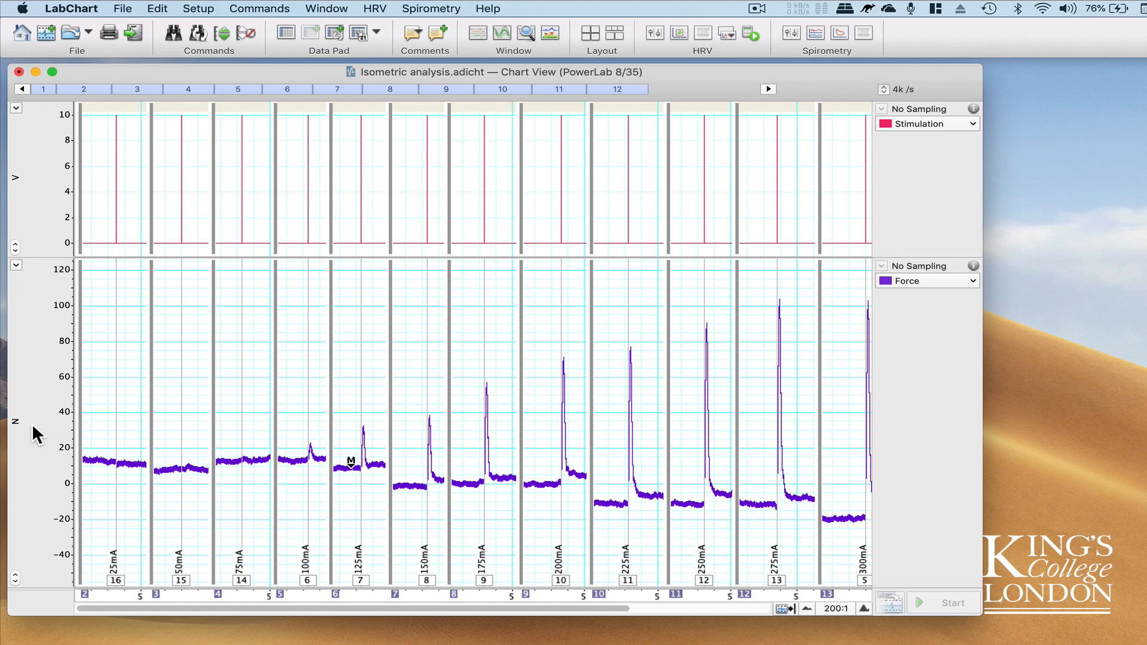
# Zoom block 10 horizontally so the 225 mA pulse and its ~76 N twitch fill the Chart View
pyautogui.click(52, 72)
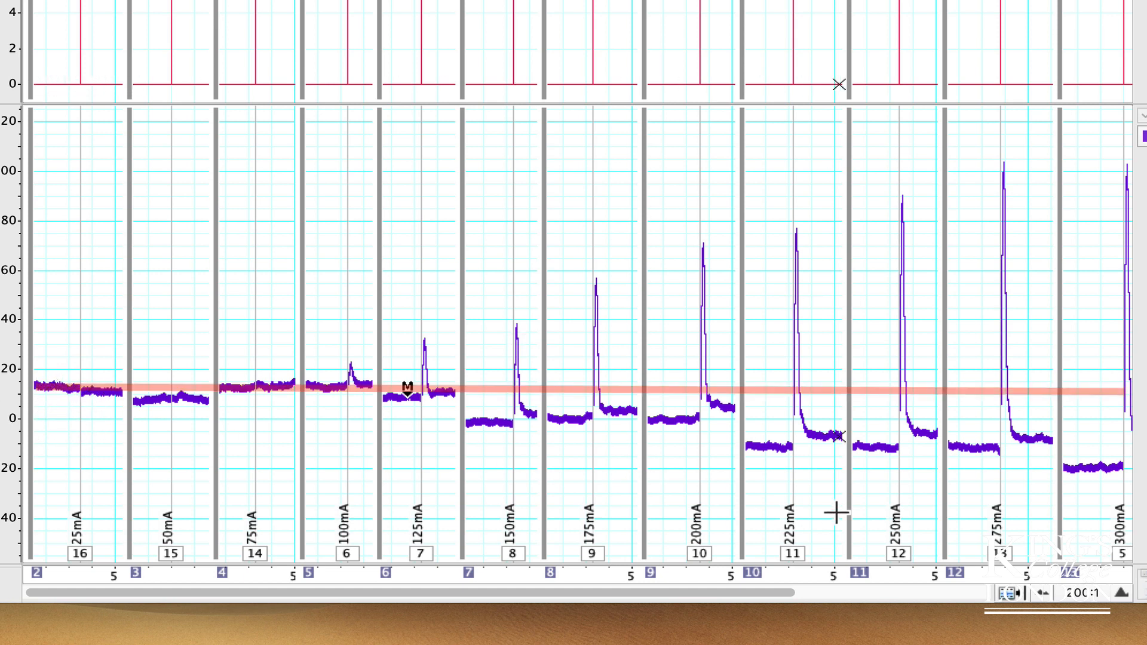
pyautogui.moveTo(1099, 499)
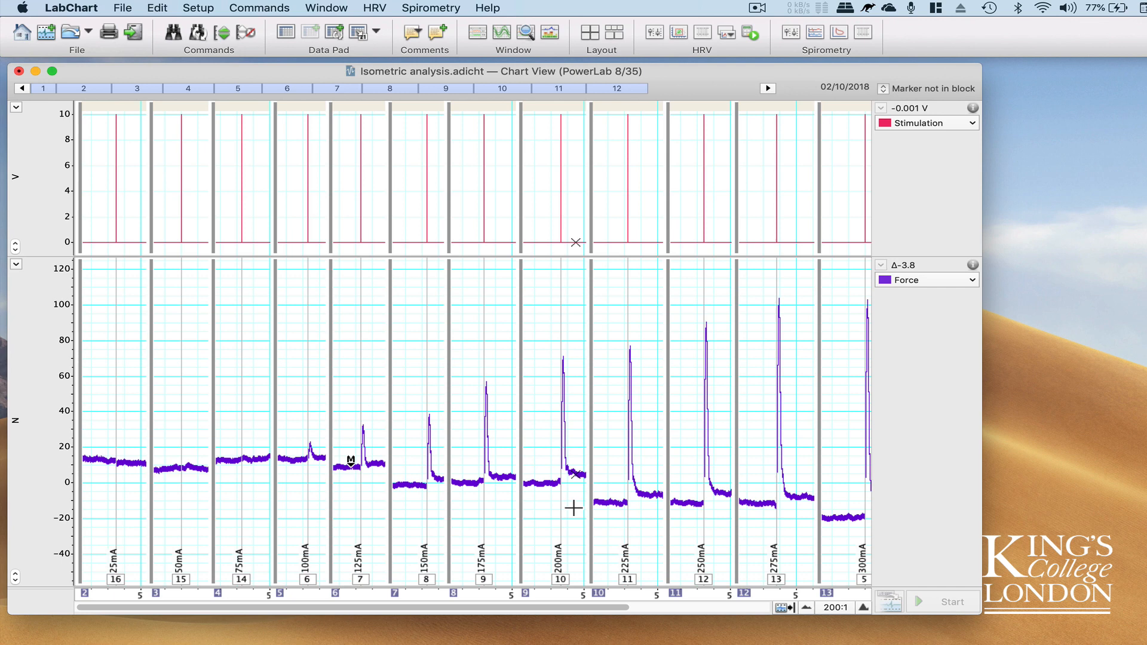
pyautogui.moveTo(163, 570)
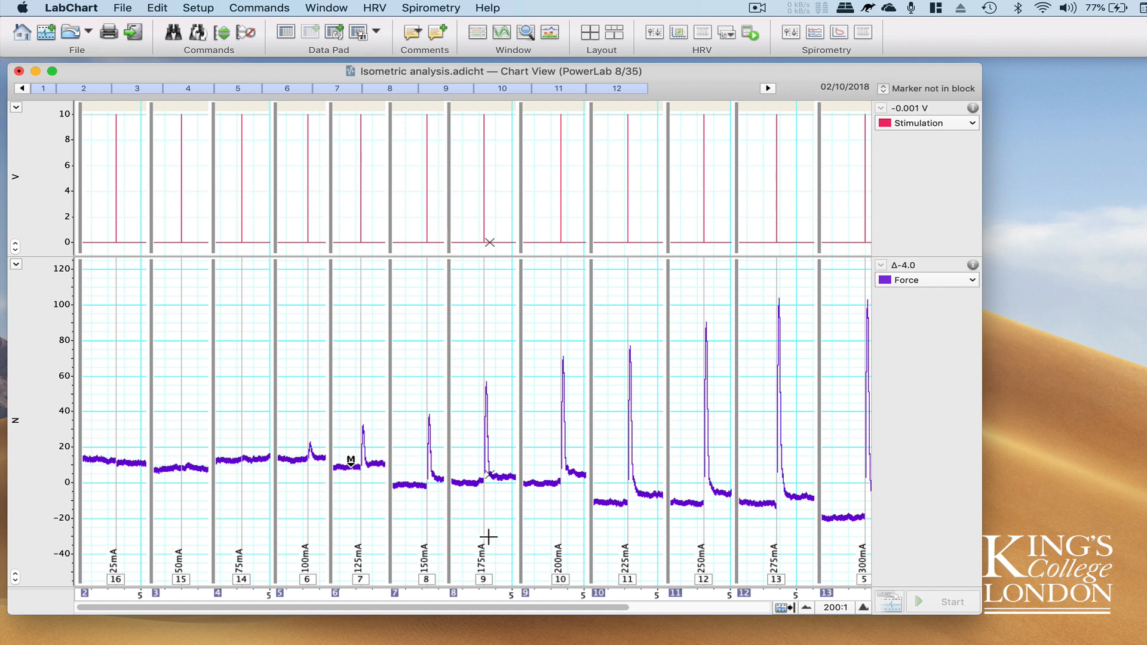
pyautogui.click(863, 609)
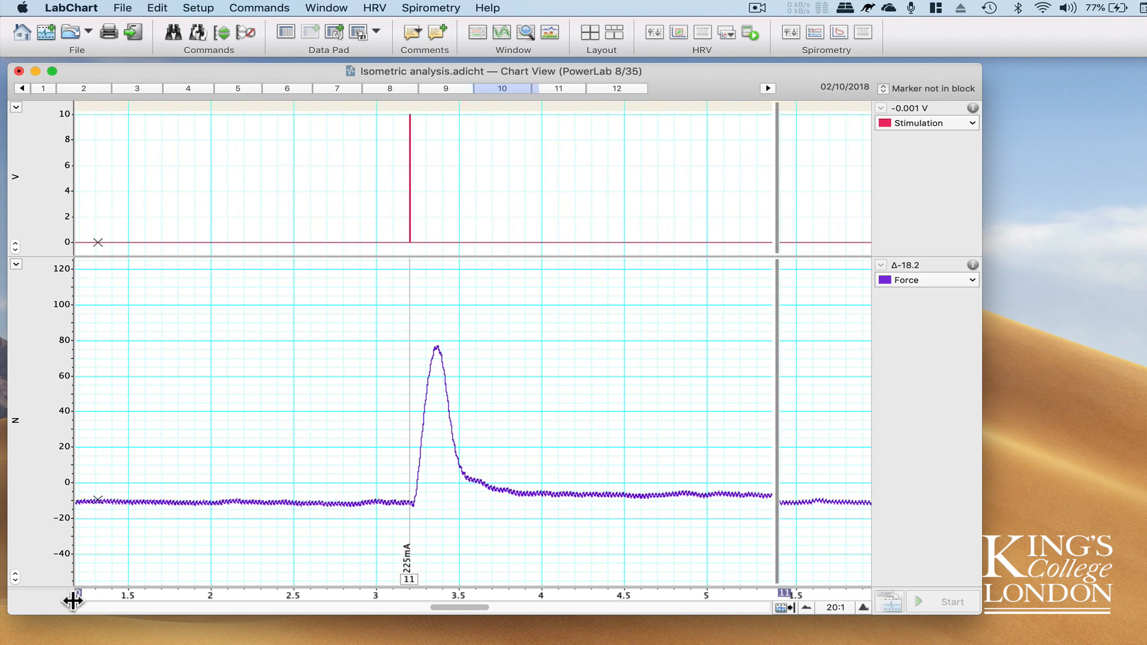
pyautogui.click(406, 497)
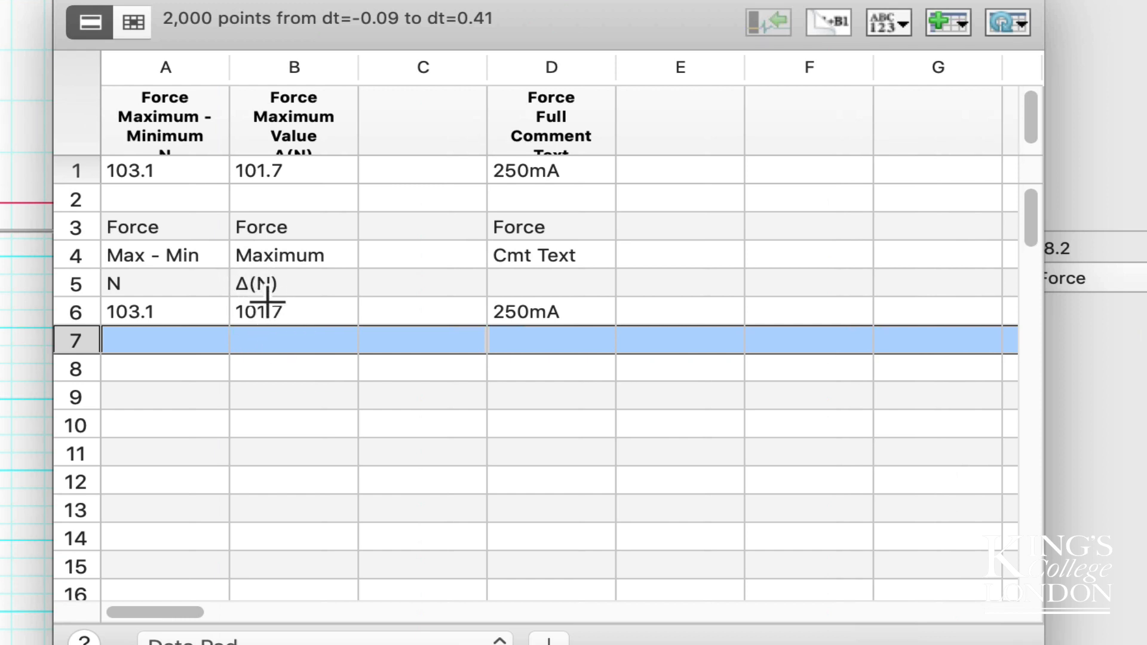
pyautogui.moveTo(256, 310)
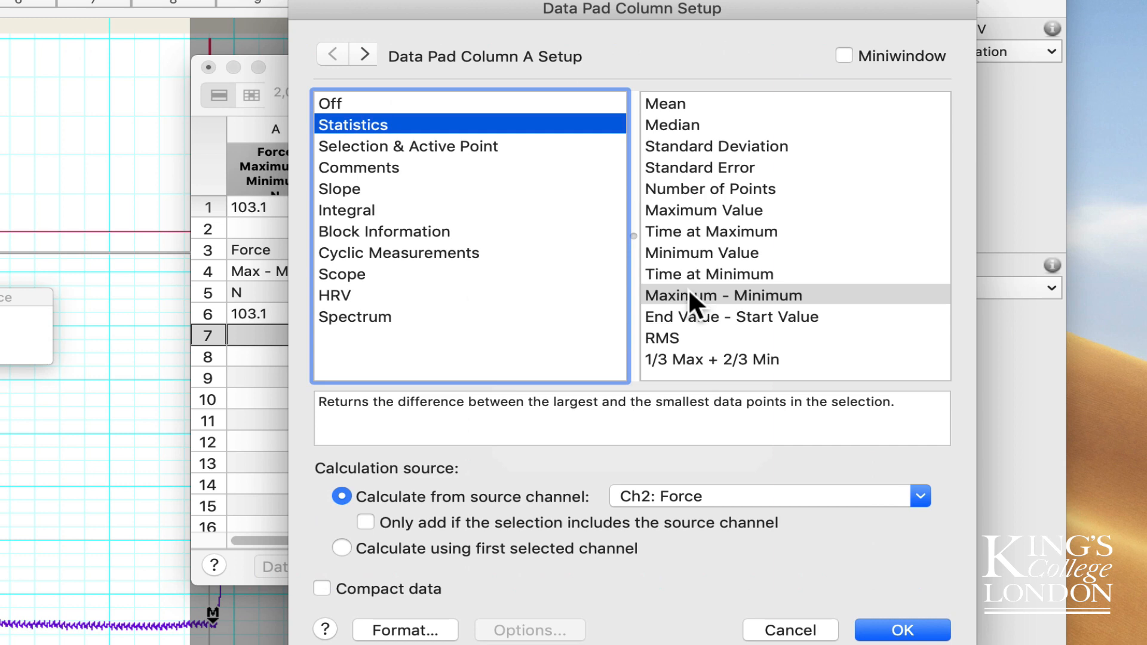
pyautogui.moveTo(766, 306)
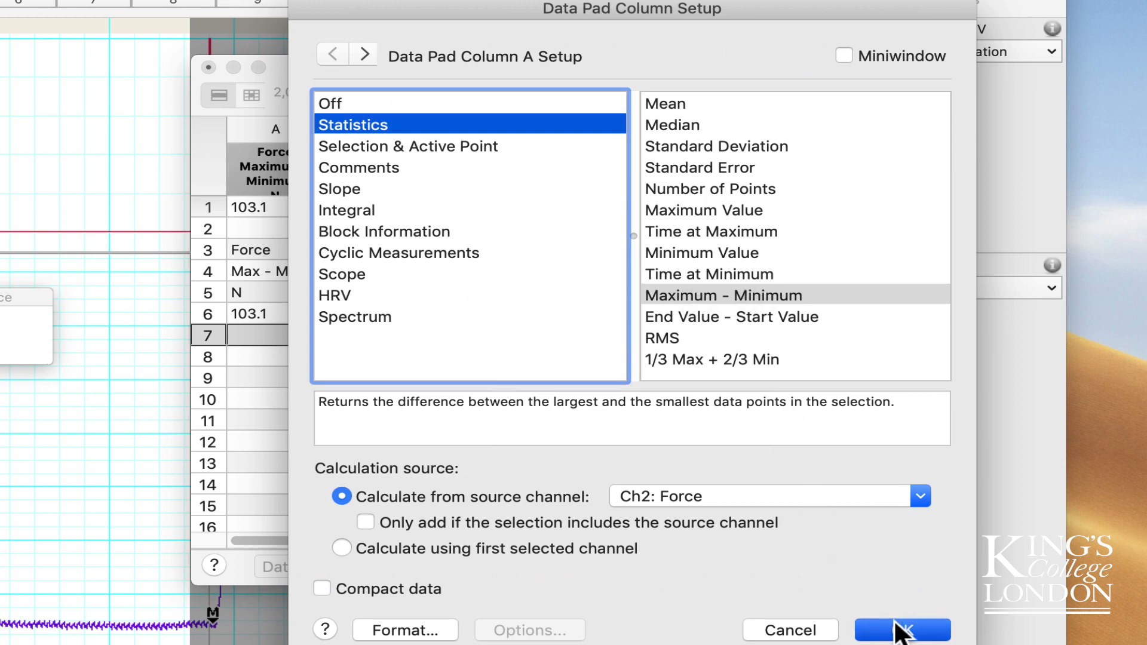
# Confirm Data Pad column A as Ch2: Force Maximum − Minimum statistic
pyautogui.click(901, 630)
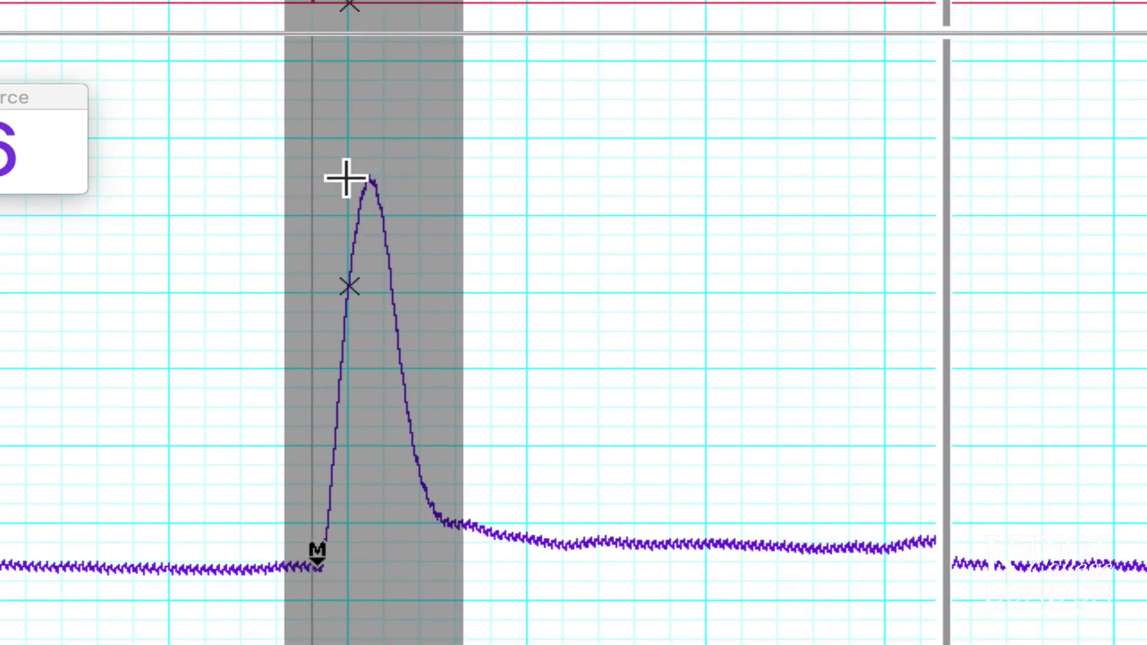
pyautogui.moveTo(313, 582)
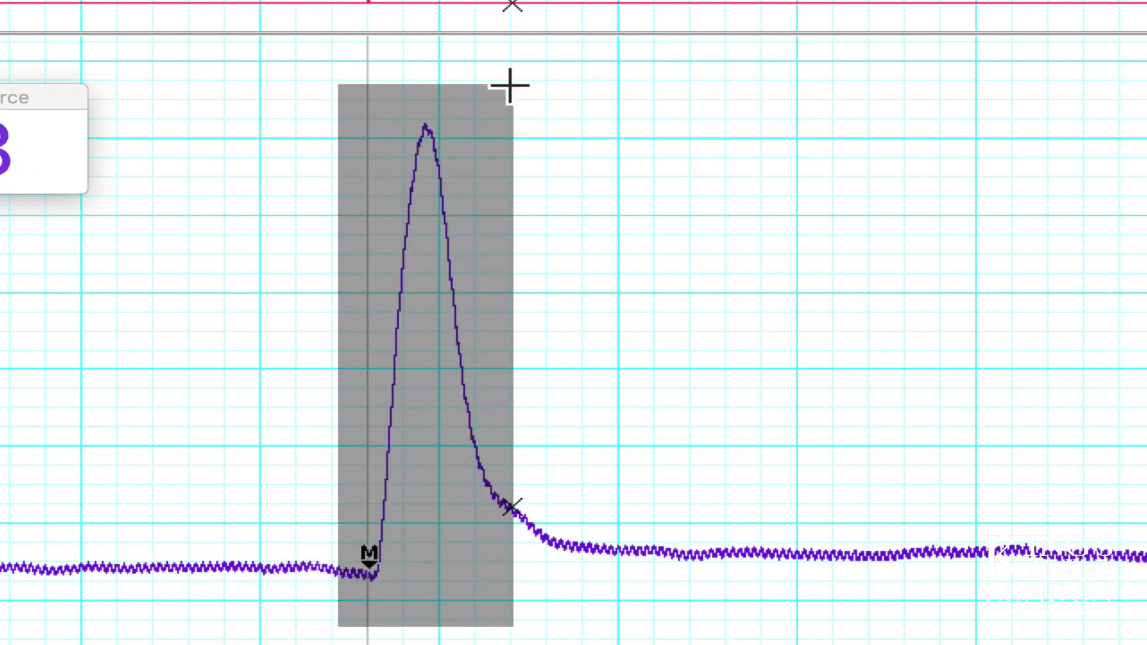
pyautogui.moveTo(513, 179)
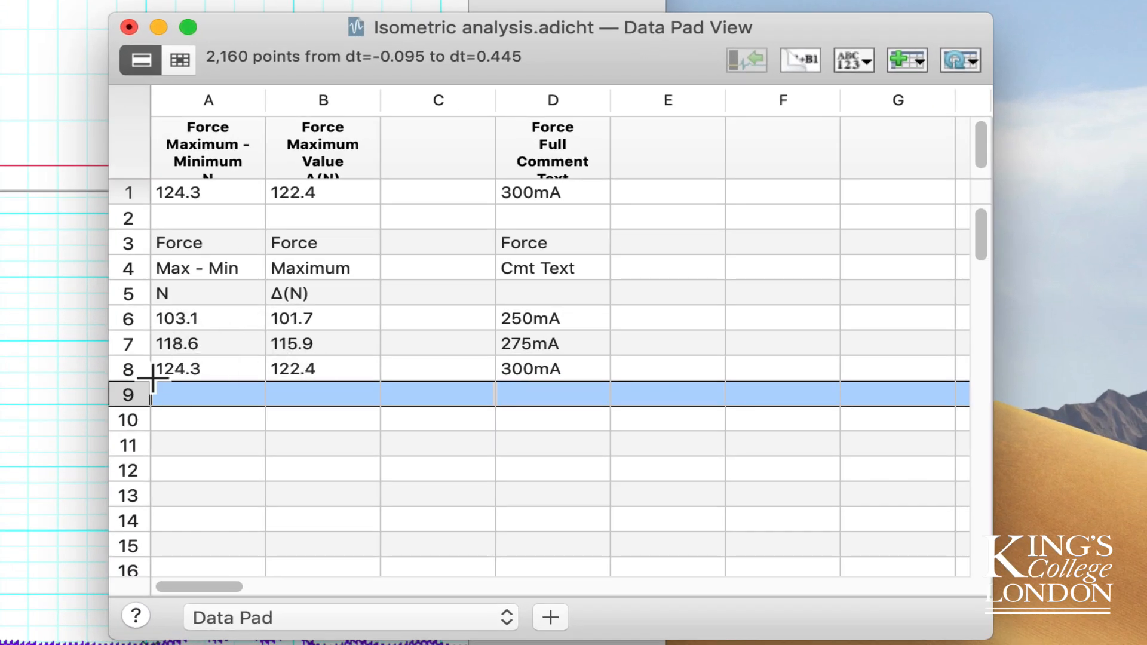
pyautogui.moveTo(304, 393)
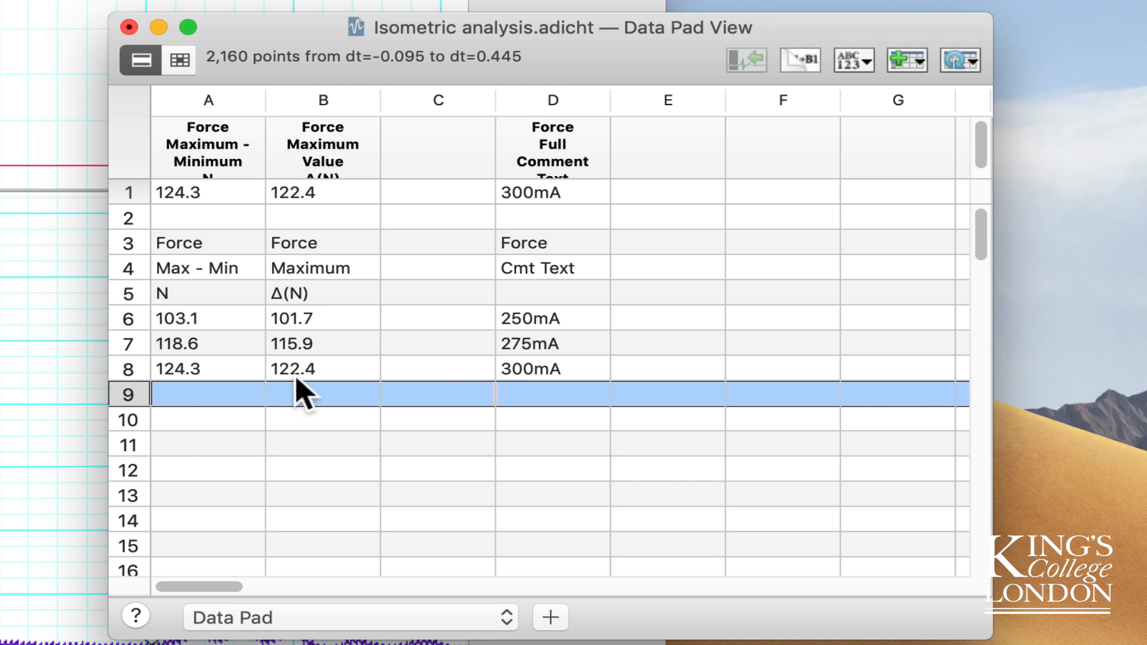
pyautogui.moveTo(538, 384)
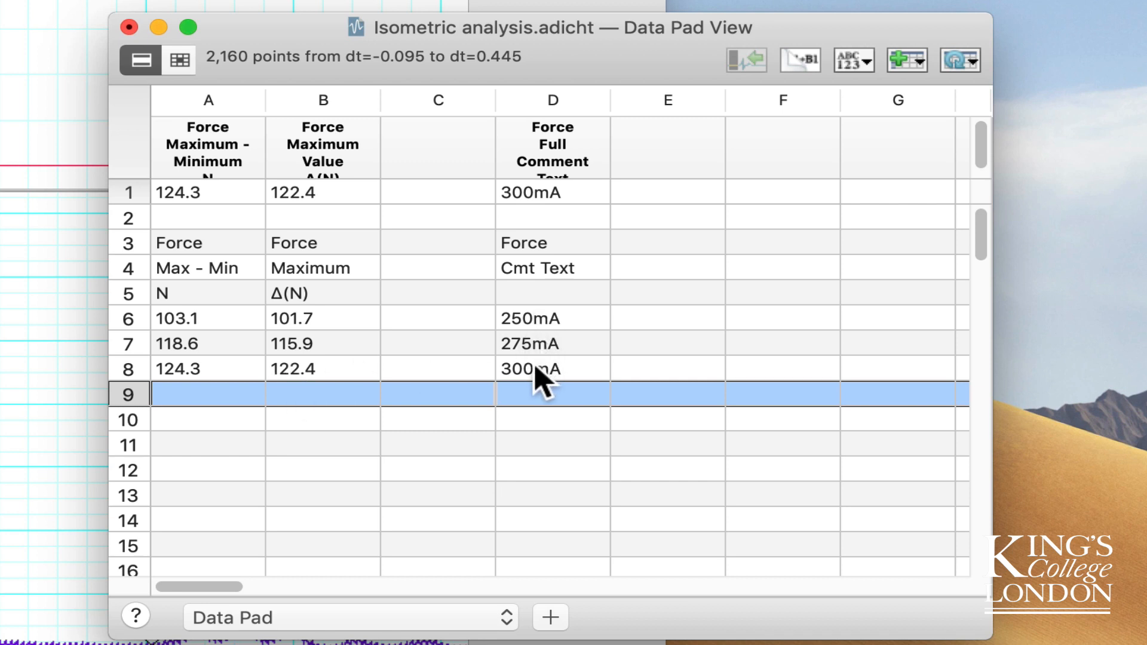
pyautogui.moveTo(321, 383)
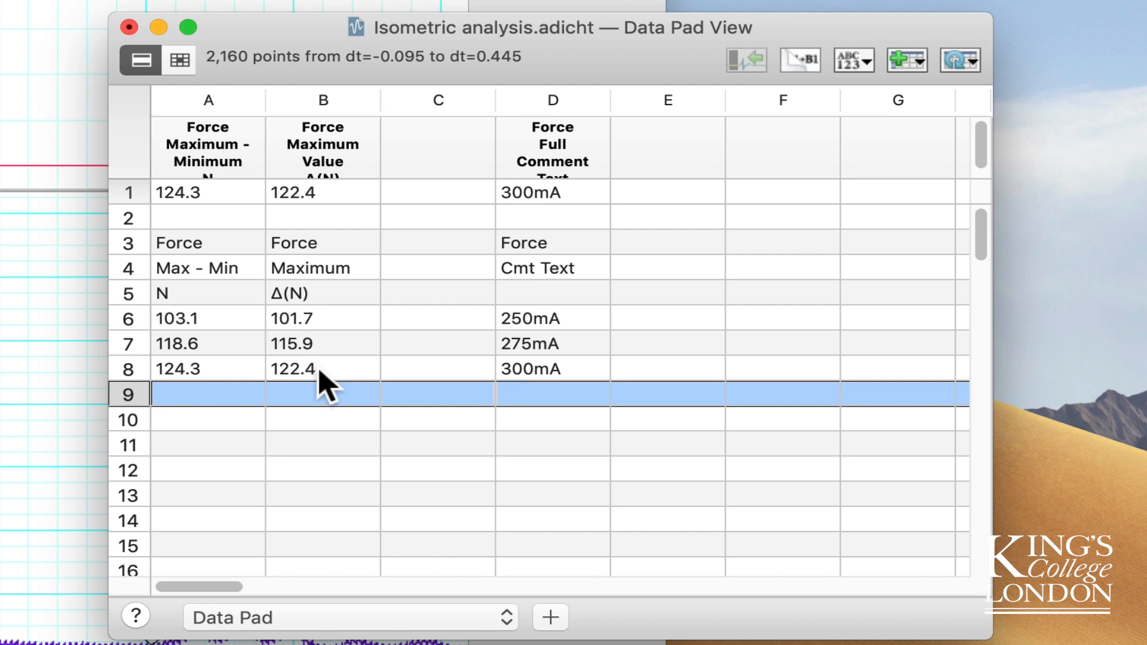
pyautogui.moveTo(321, 186)
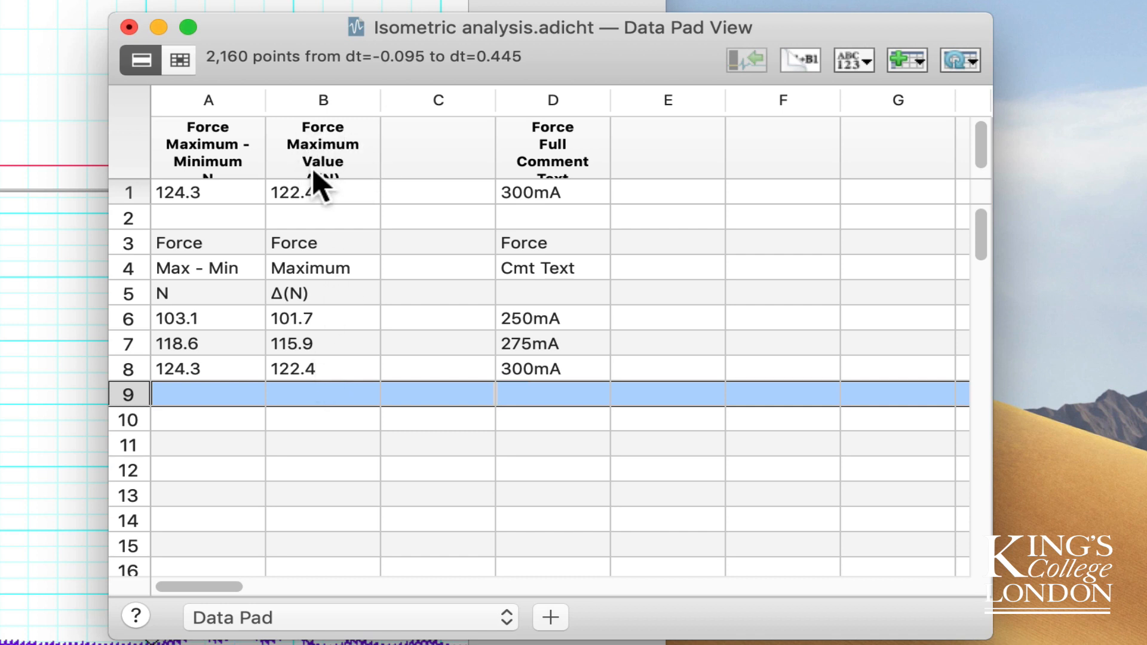
pyautogui.moveTo(293, 299)
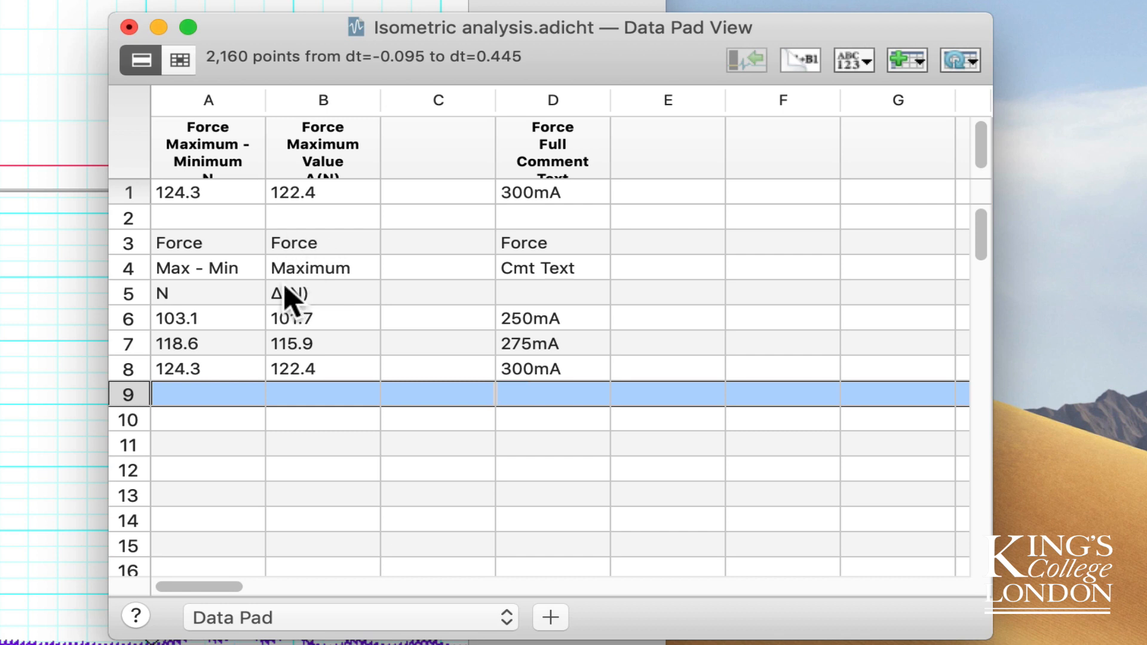
pyautogui.moveTo(315, 392)
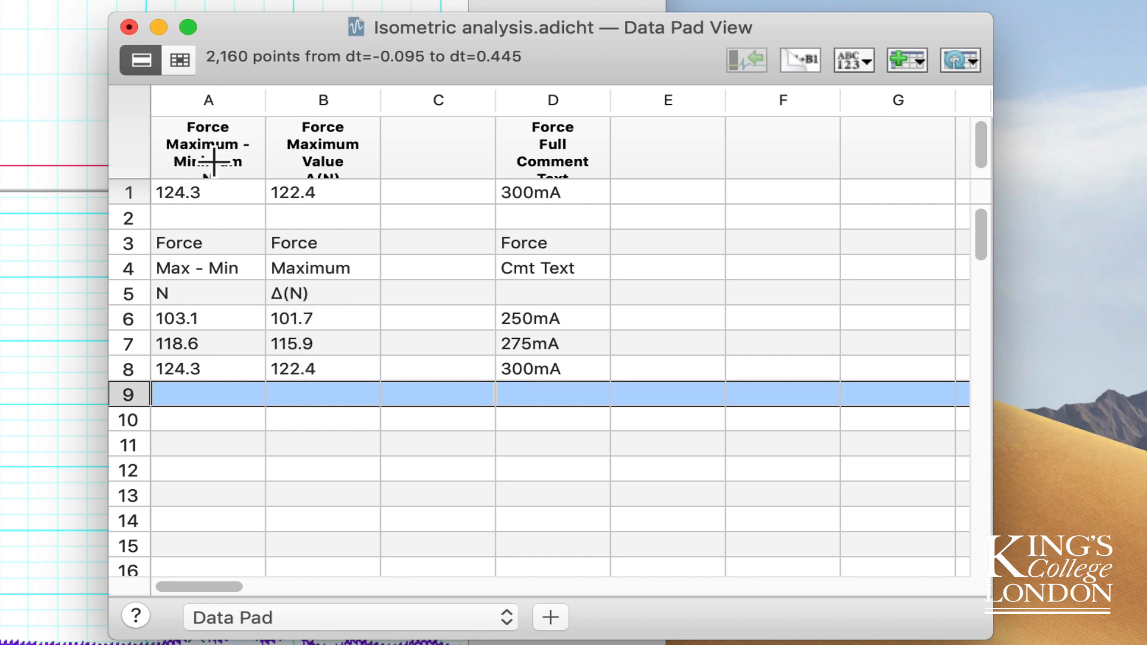
pyautogui.moveTo(196, 318)
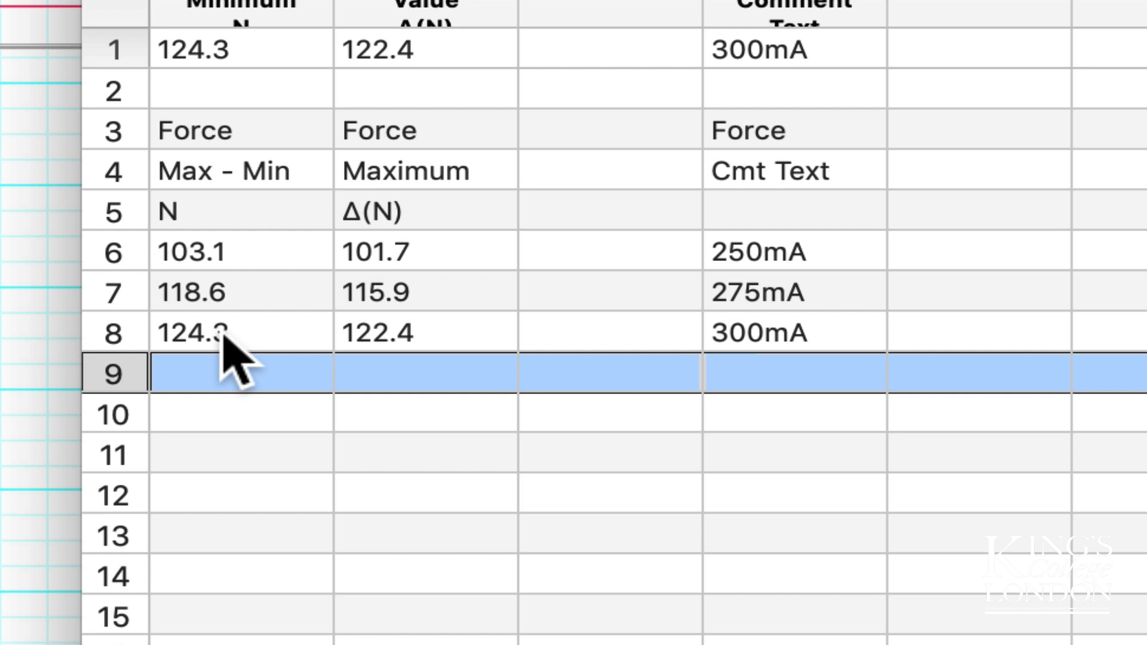
pyautogui.moveTo(234, 344)
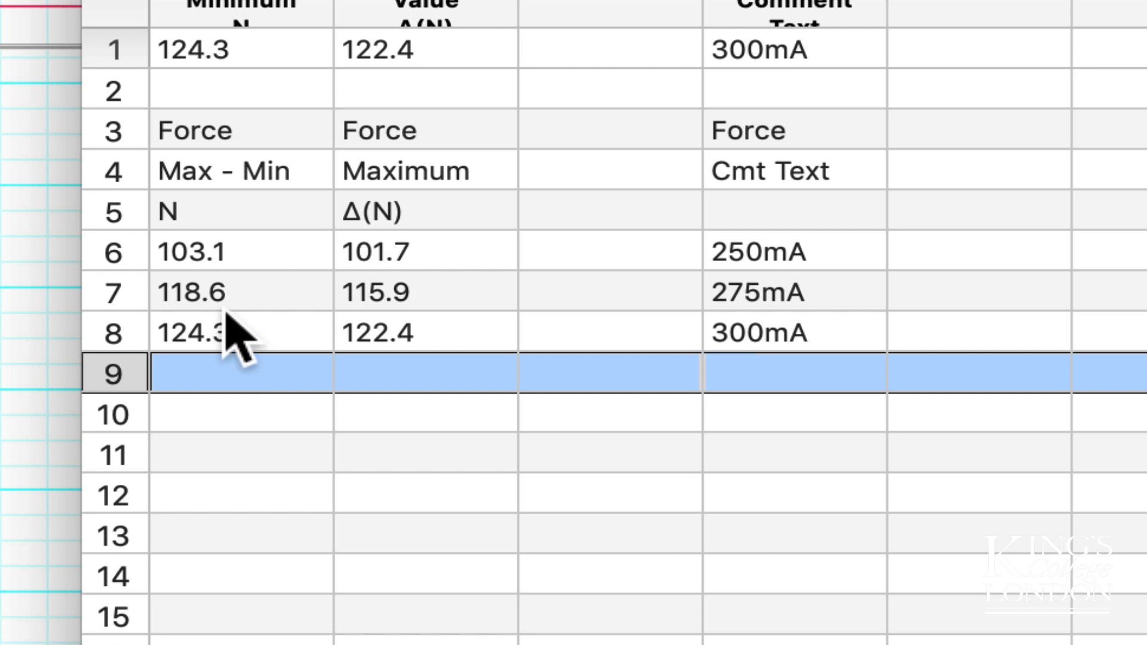
pyautogui.moveTo(388, 314)
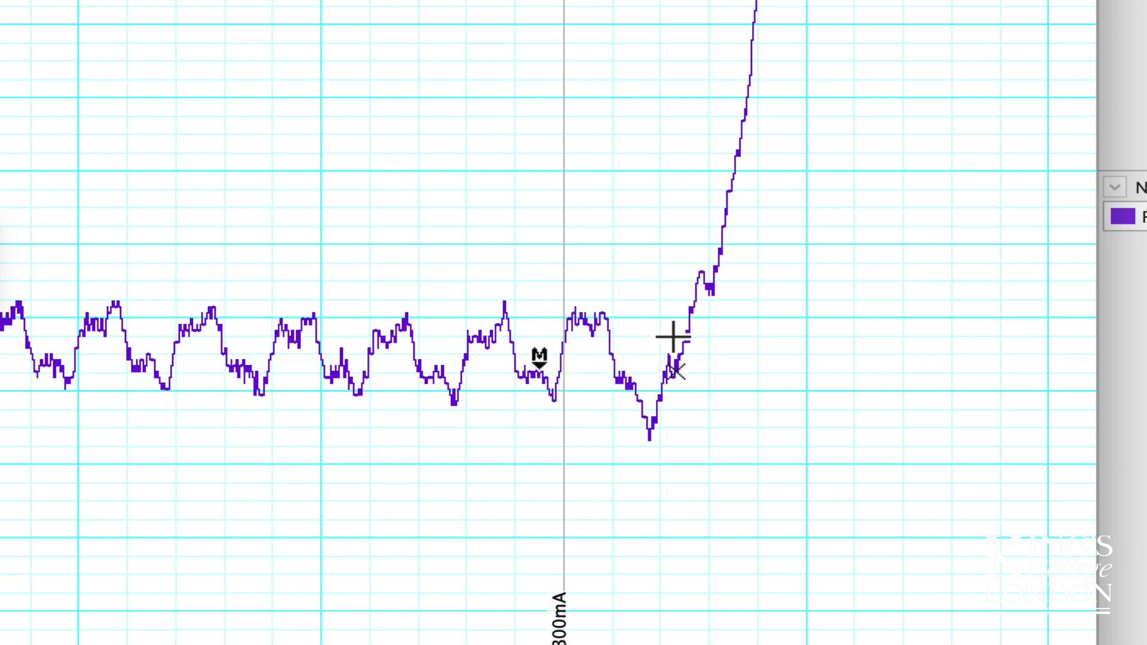
pyautogui.moveTo(625, 399)
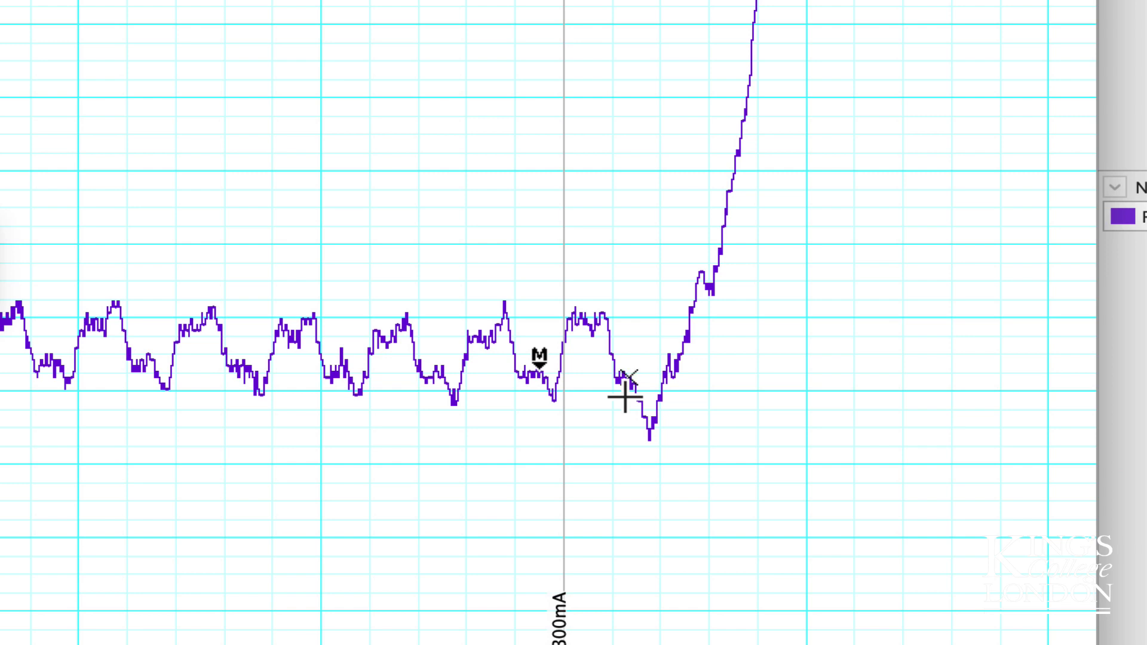
pyautogui.moveTo(650, 444)
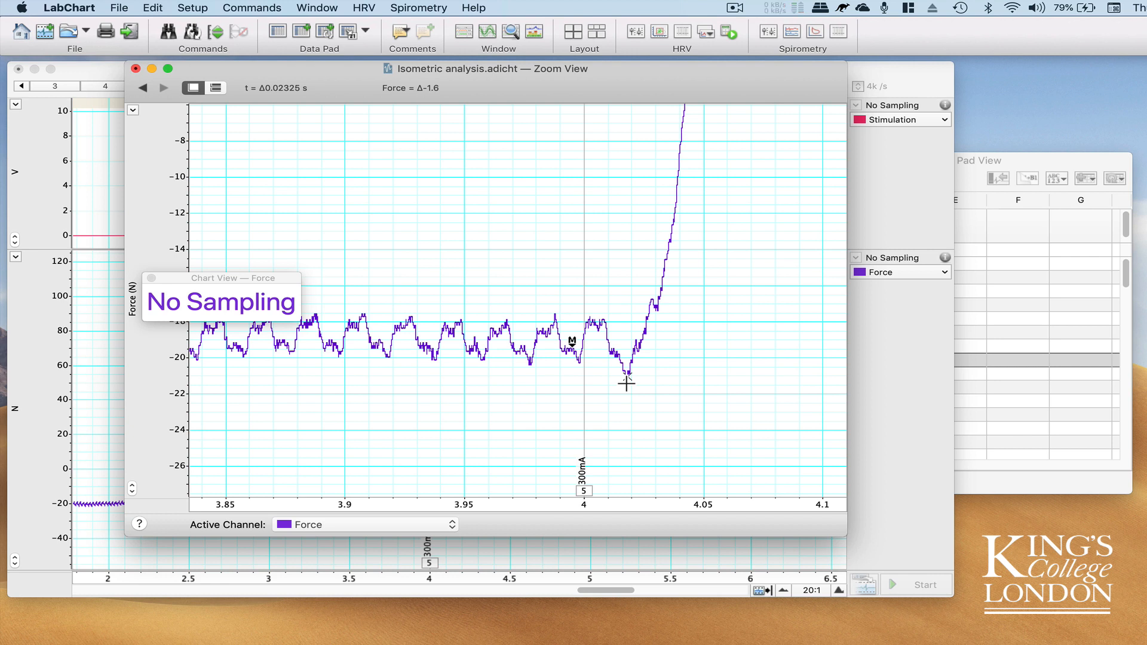
pyautogui.moveTo(573, 351)
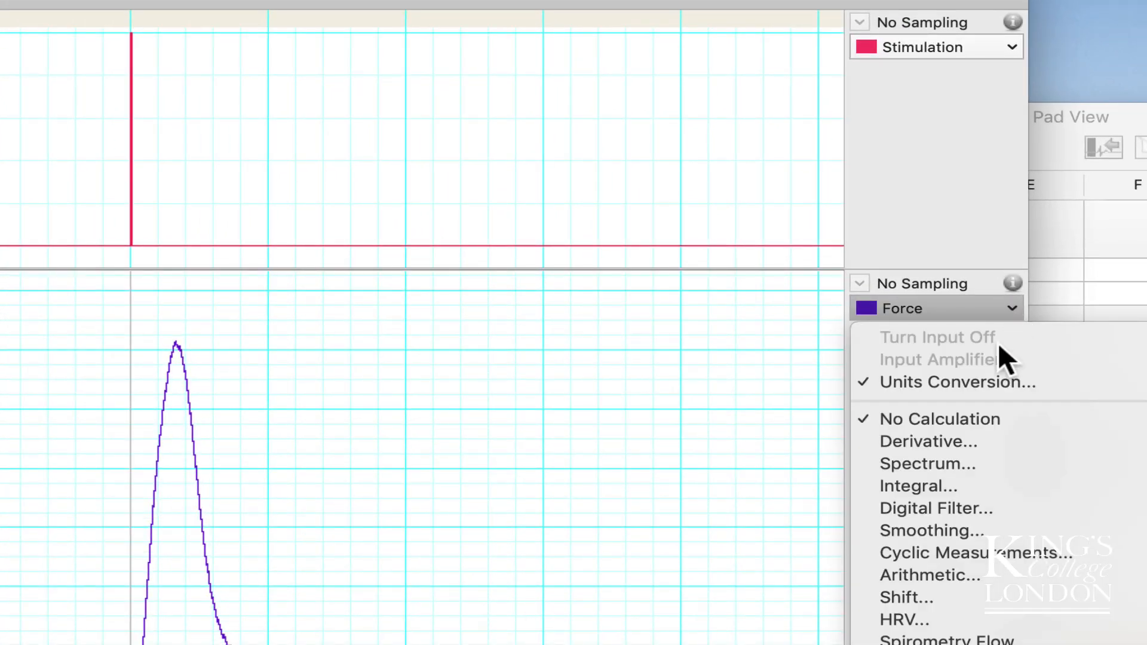
# Filter the Force channel with a 50 Hz low-pass digital filter
pyautogui.click(935, 509)
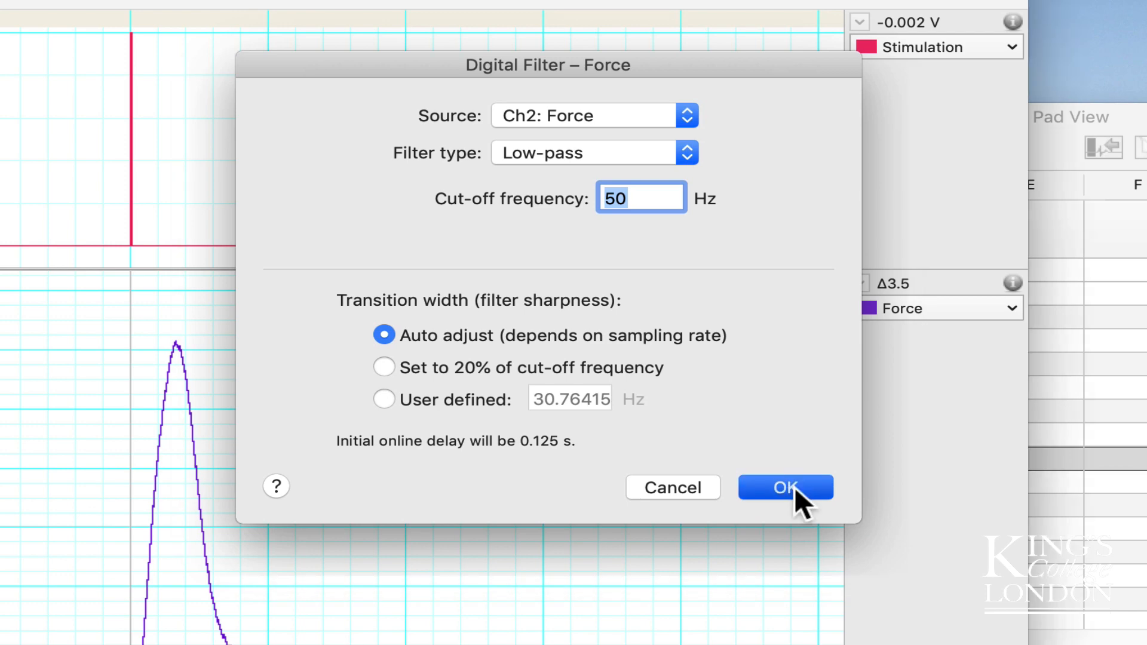
pyautogui.click(785, 488)
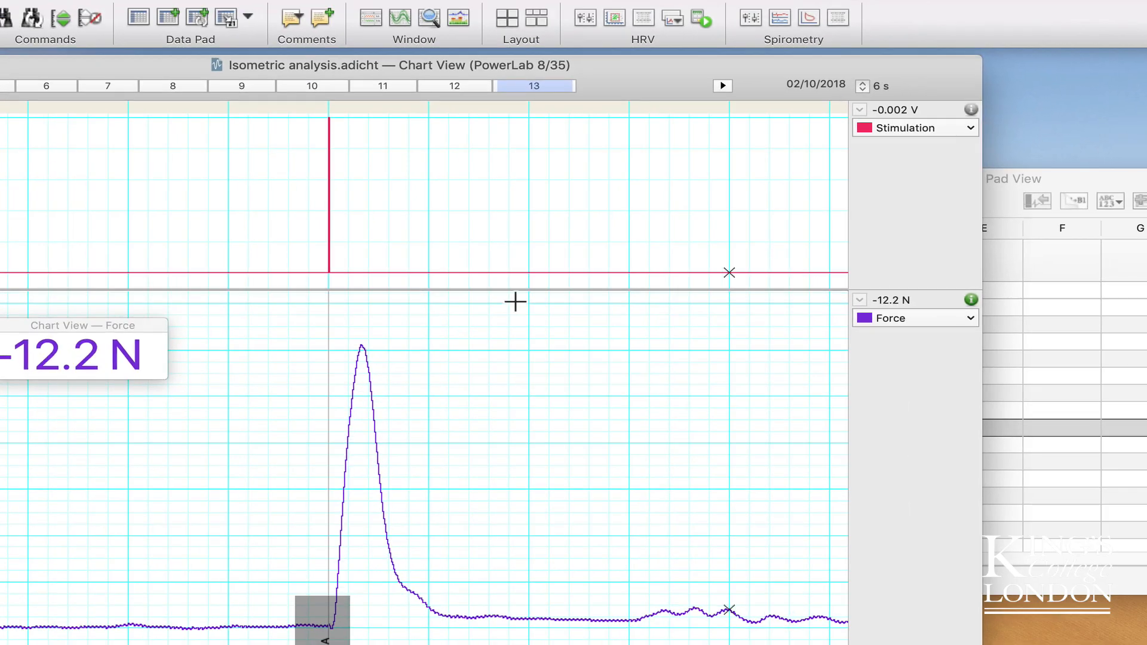
# Reopen Zoom View on the smooth filtered Force baseline before the 300 mA twitch
pyautogui.click(429, 17)
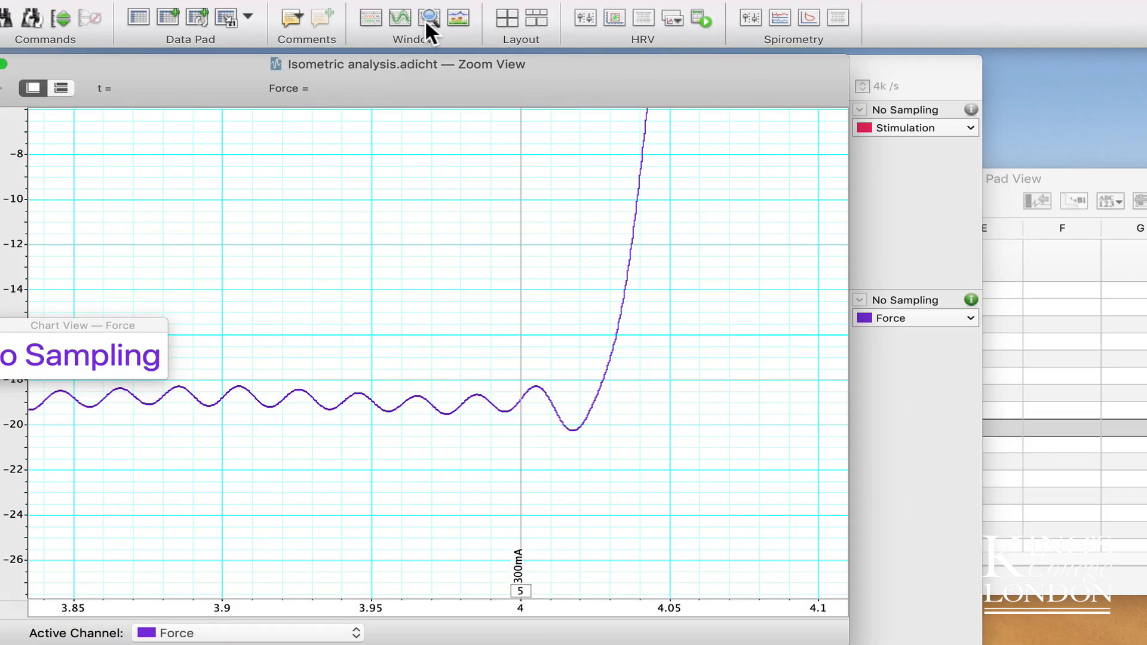
pyautogui.moveTo(409, 316)
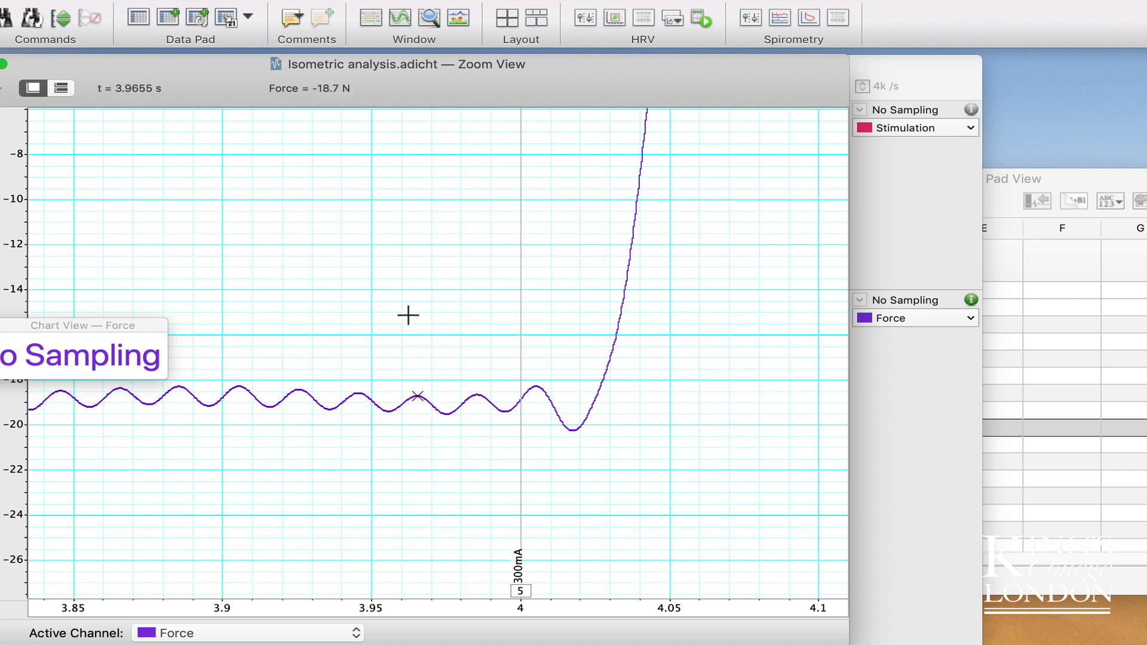
pyautogui.moveTo(498, 392)
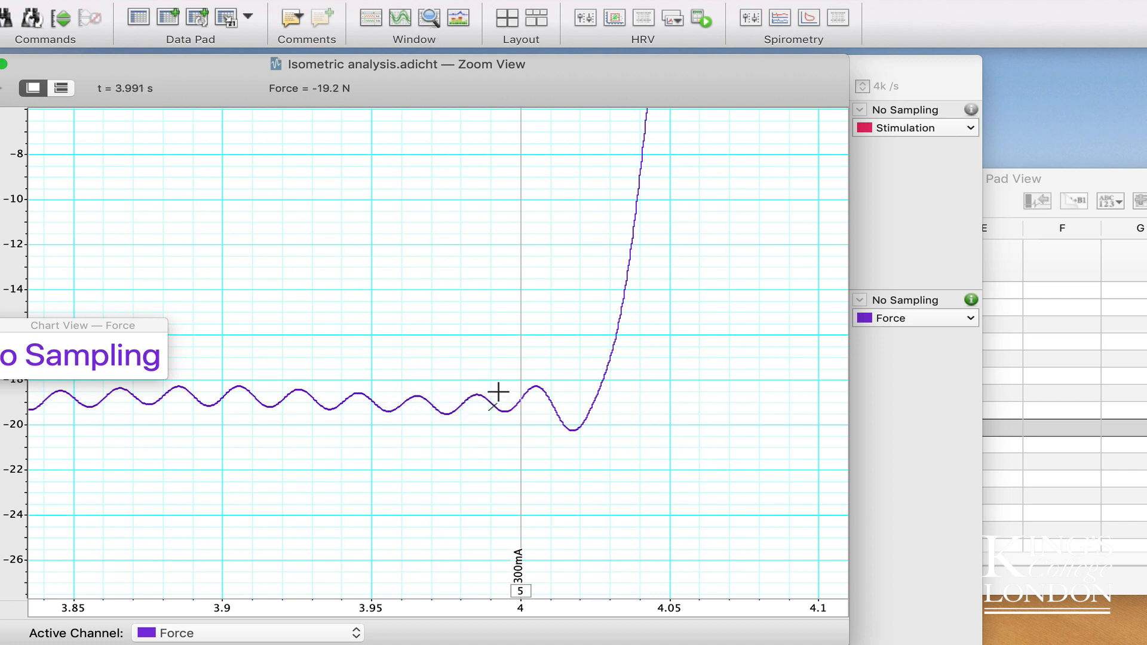